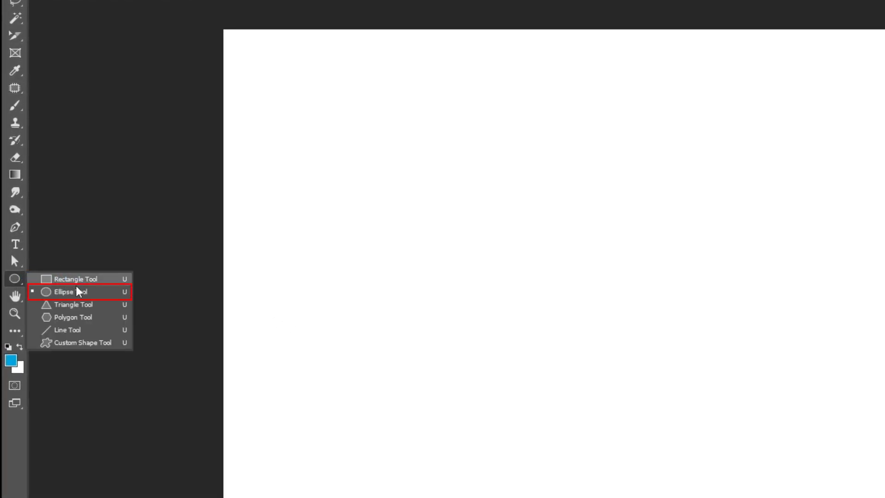
Step: Draw a circle with the Ellipse Tool, set no fill and a 280 px stroke
left_click(64, 291)
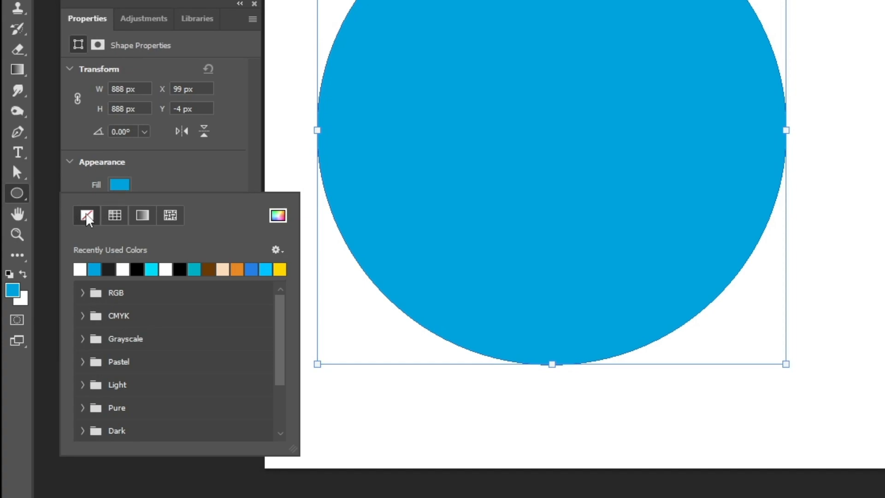
left_click(86, 215)
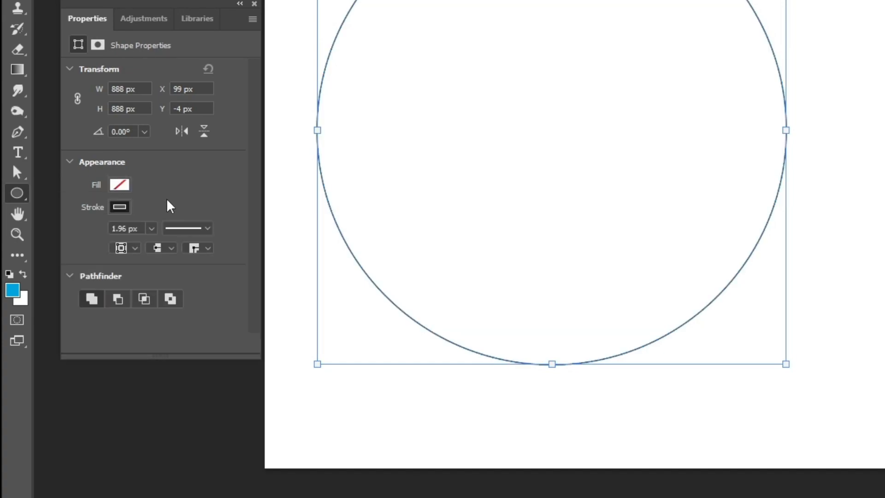
triple_click(124, 228)
type("280")
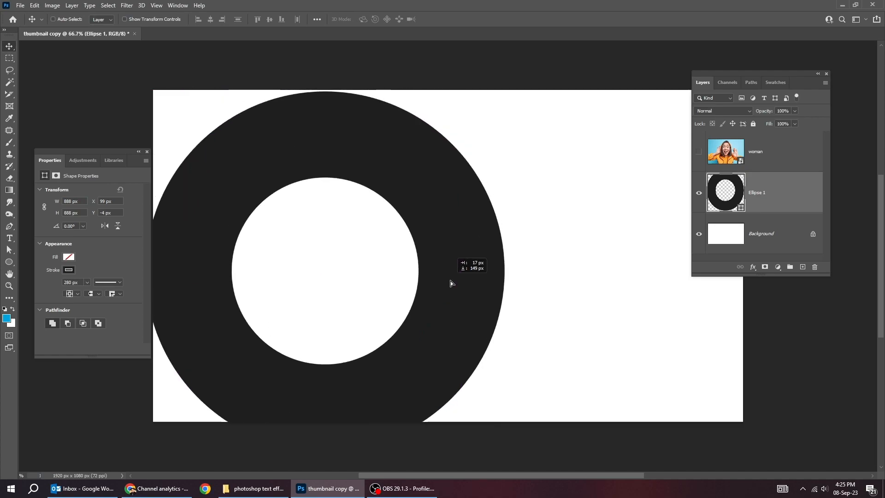
Step: Duplicate the ring layer, scale the copy smaller and position it overlapping the original
key("ctrl+t")
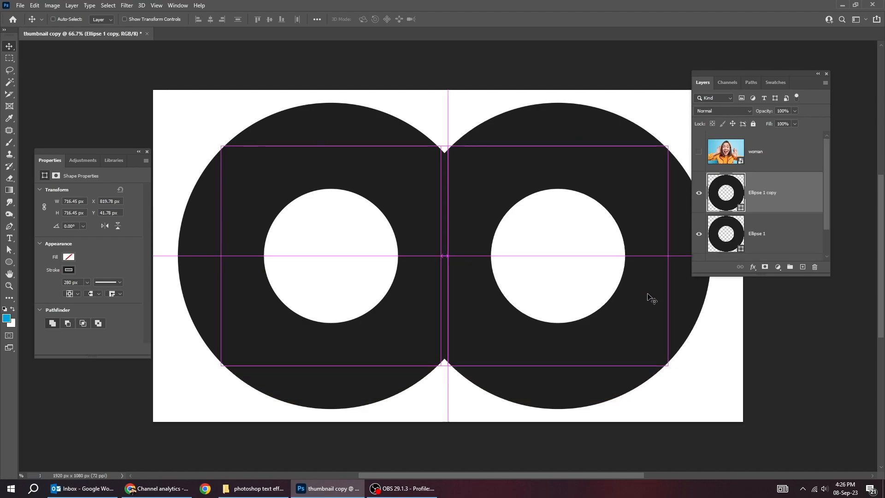
key("ctrl+t")
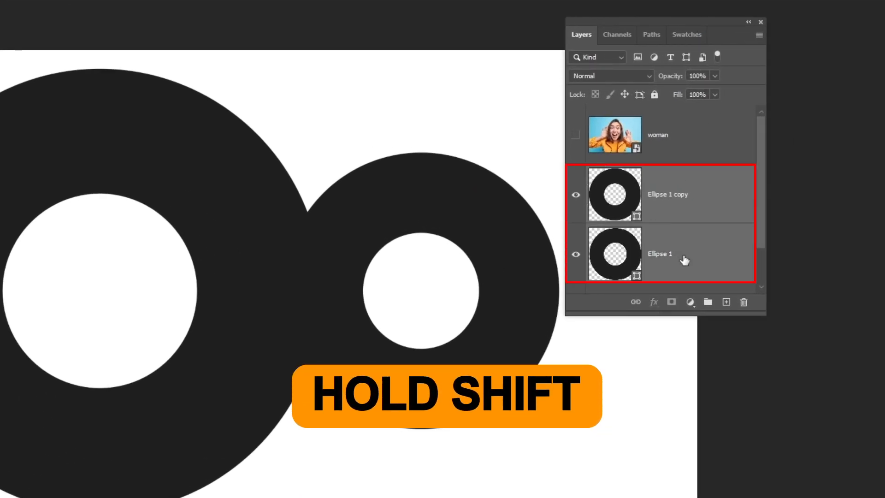
Step: Merge the two ellipse layers with Merge Shapes, then select the woman photo layer
right_click(669, 253)
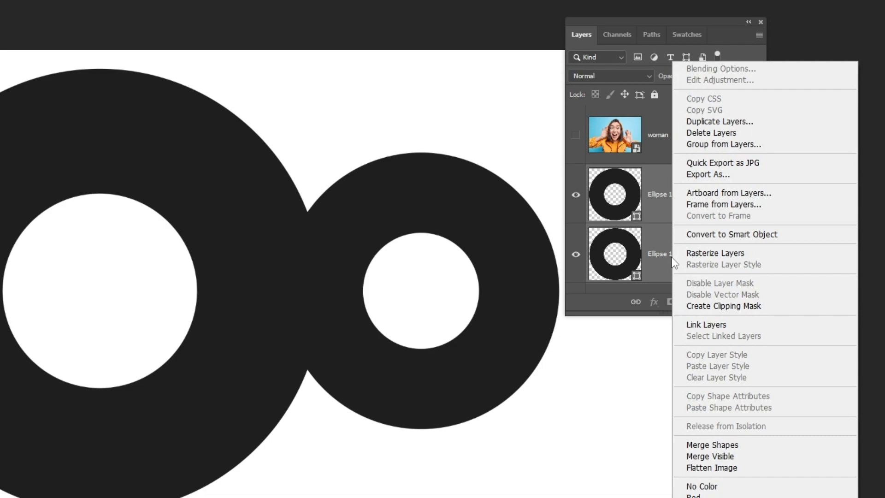
left_click(712, 445)
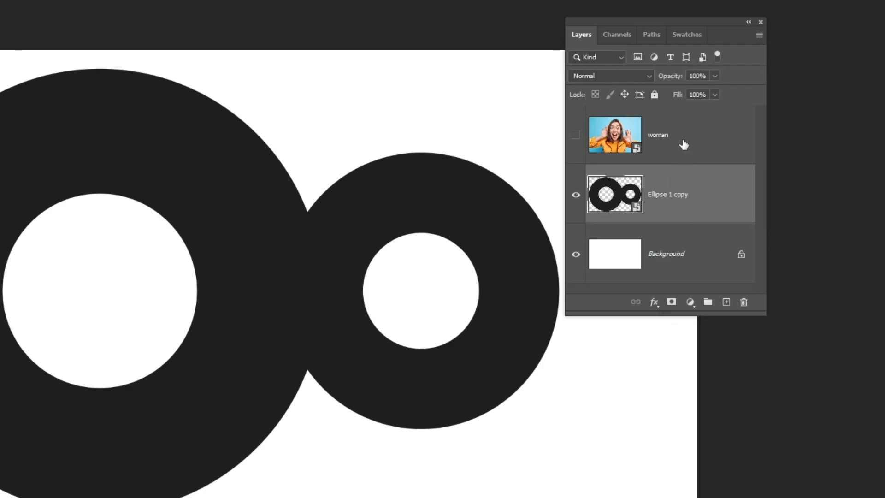
left_click(574, 135)
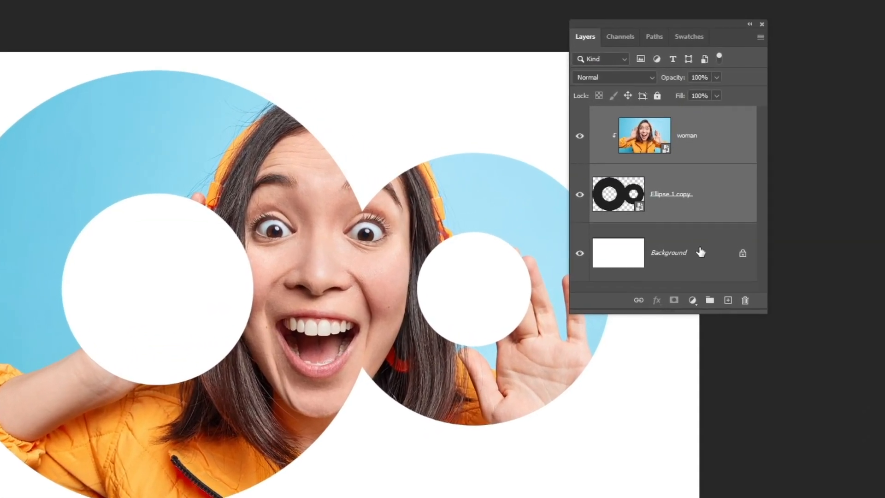
Step: Select the Background layer beneath the clipped photo and rings
left_click(689, 301)
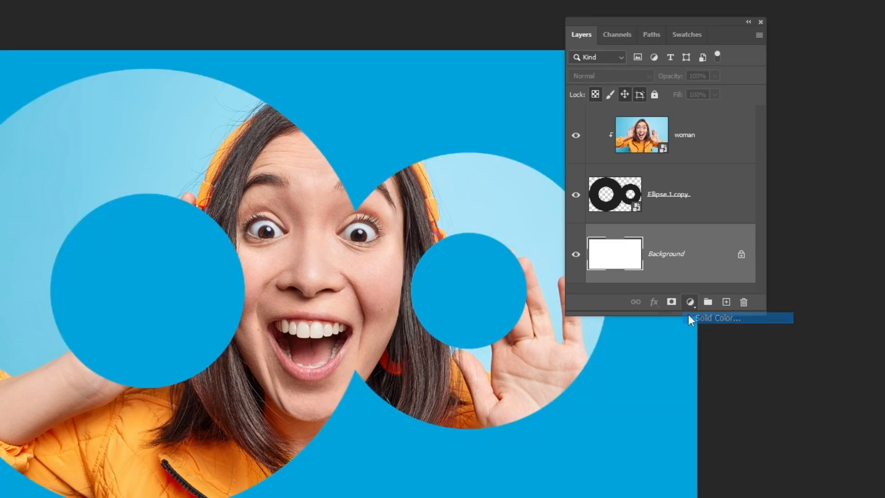
Step: Add a Solid Color fill layer in blue #00a4de, then select the merged ring layer
left_click(716, 317)
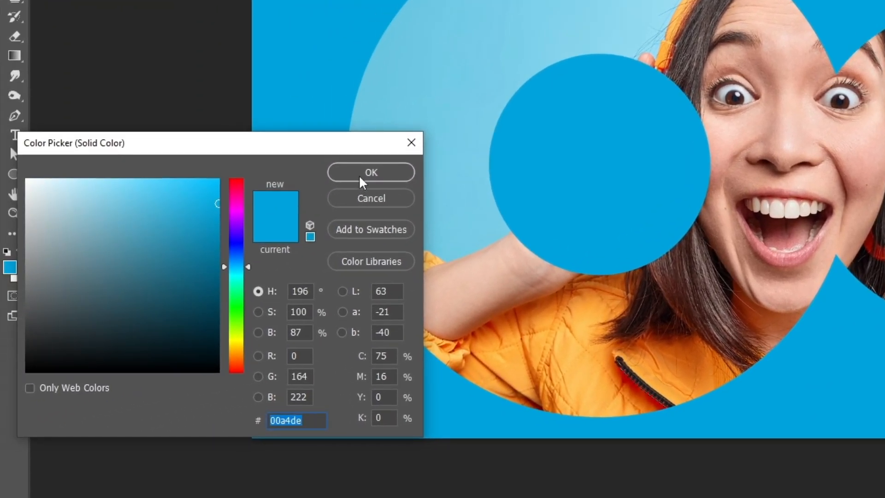
left_click(371, 172)
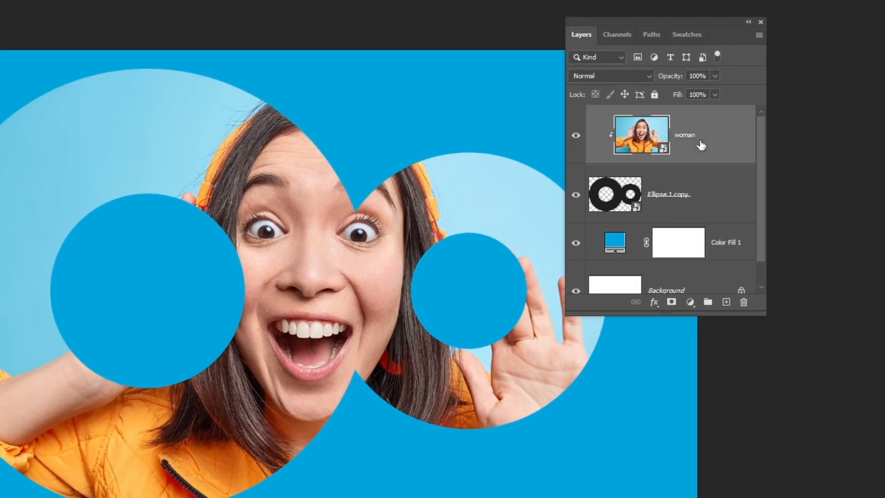
left_click(668, 194)
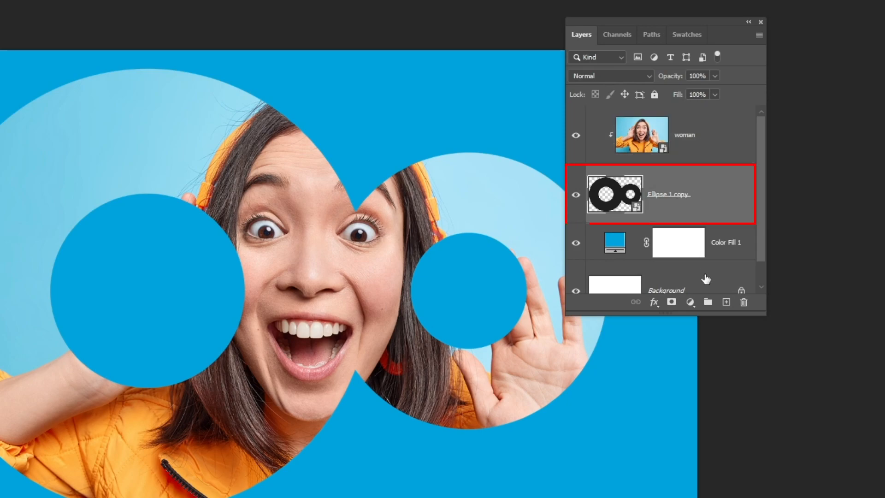
Step: Add a drop shadow (22% opacity, distance 27, size 24) and a 4 px light blue stroke
left_click(653, 301)
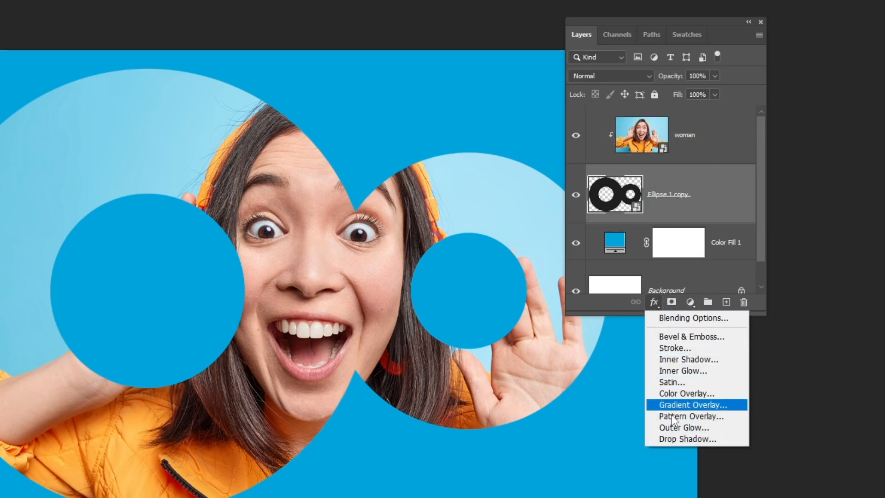
left_click(687, 439)
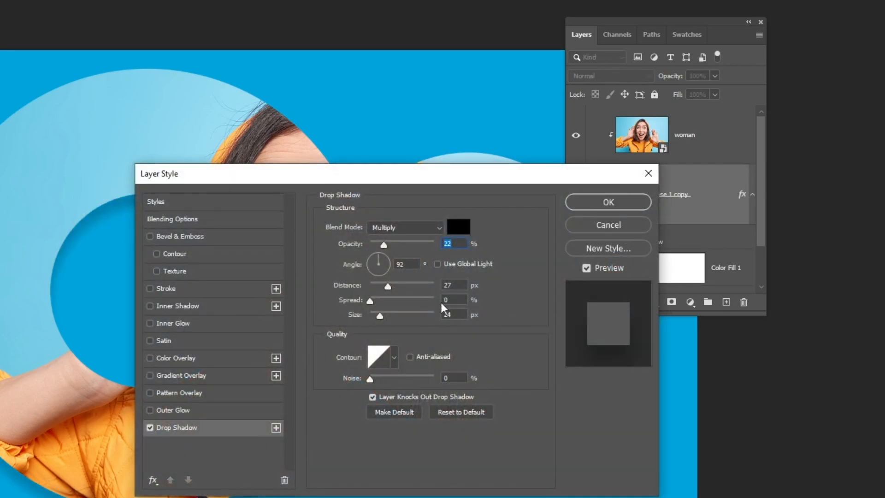
mouse_move(463, 184)
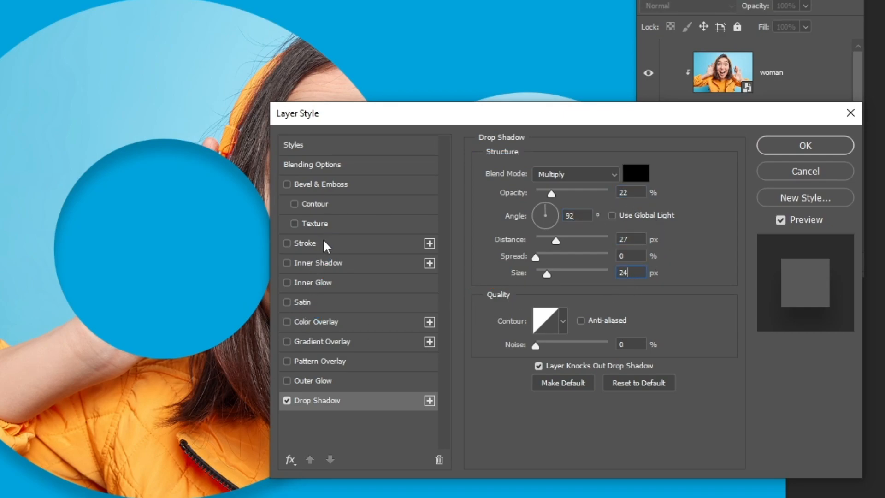
left_click(287, 243)
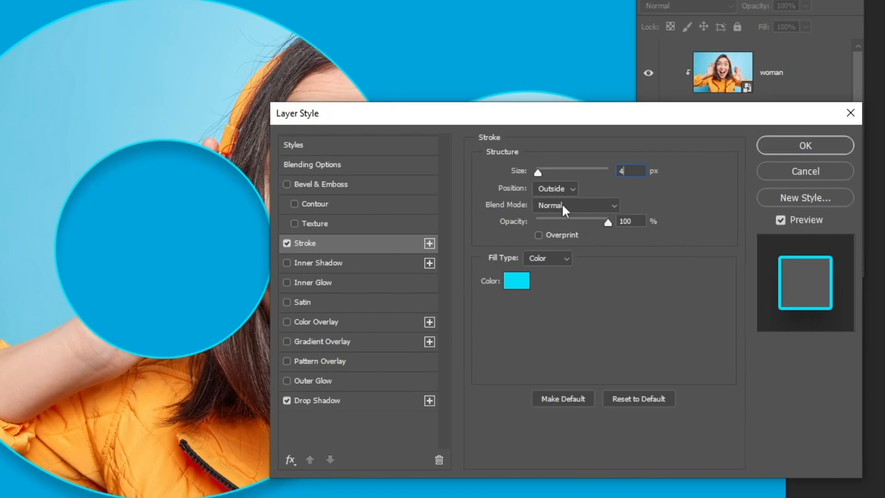
left_click(804, 145)
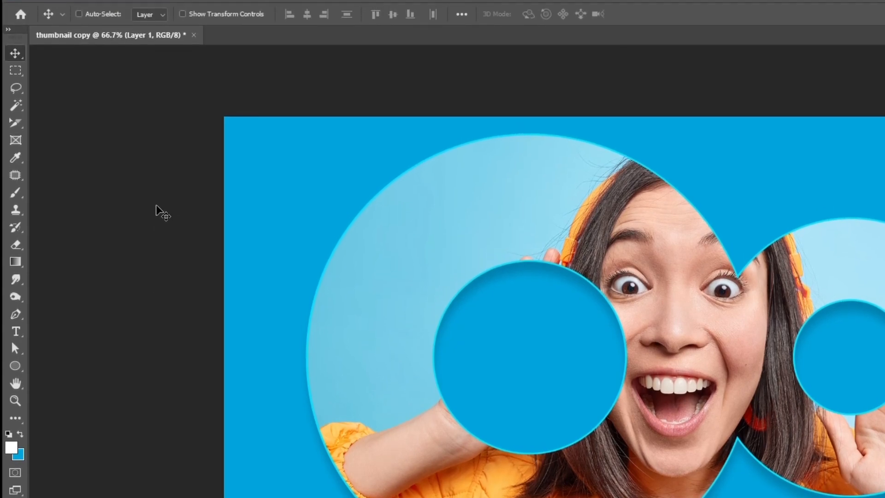
Step: Choose the Brush Tool and set a Soft Round brush at 1300 px, 0% hardness
left_click(15, 207)
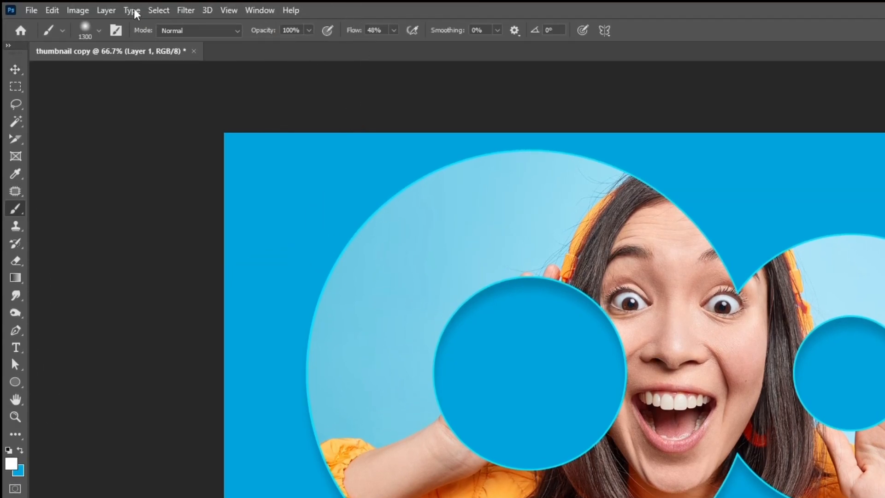
left_click(98, 30)
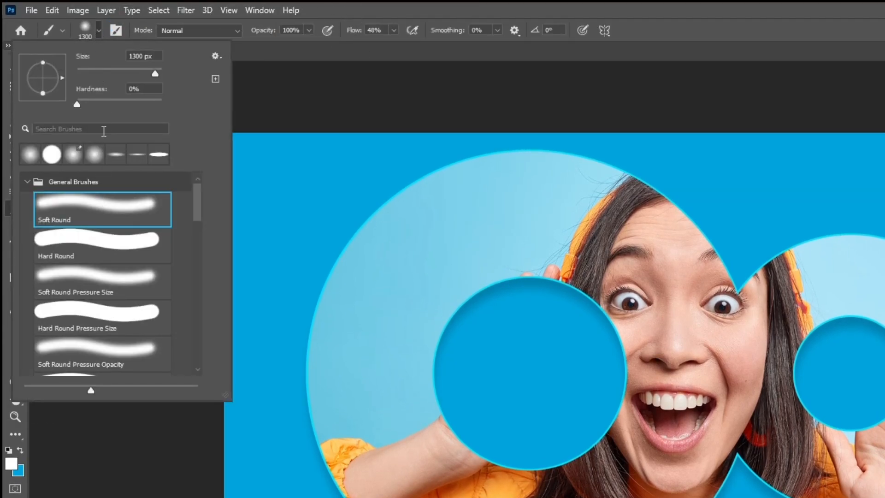